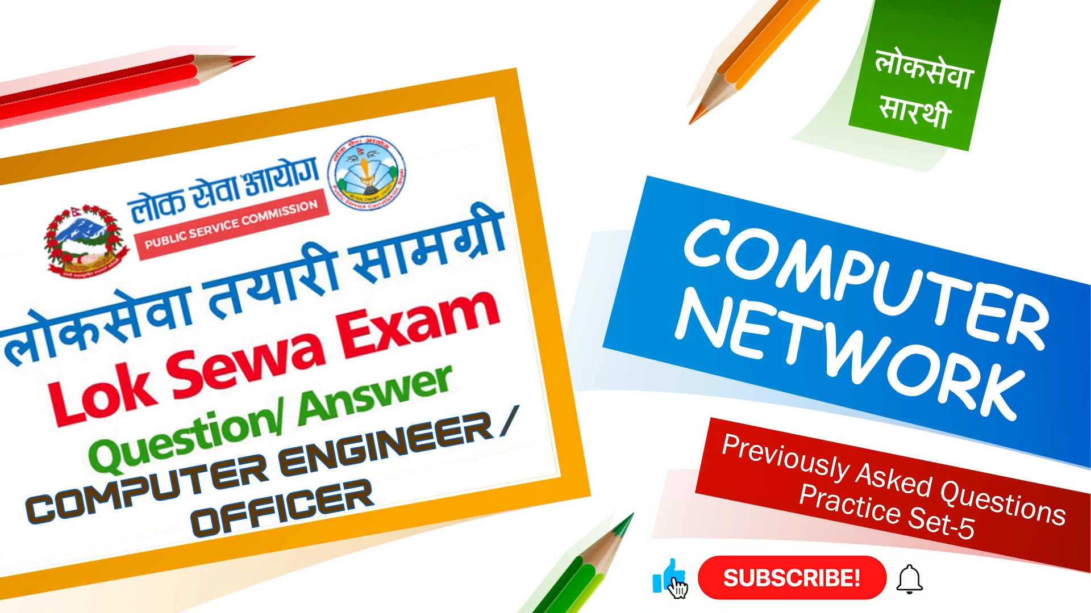
pyautogui.click(786, 577)
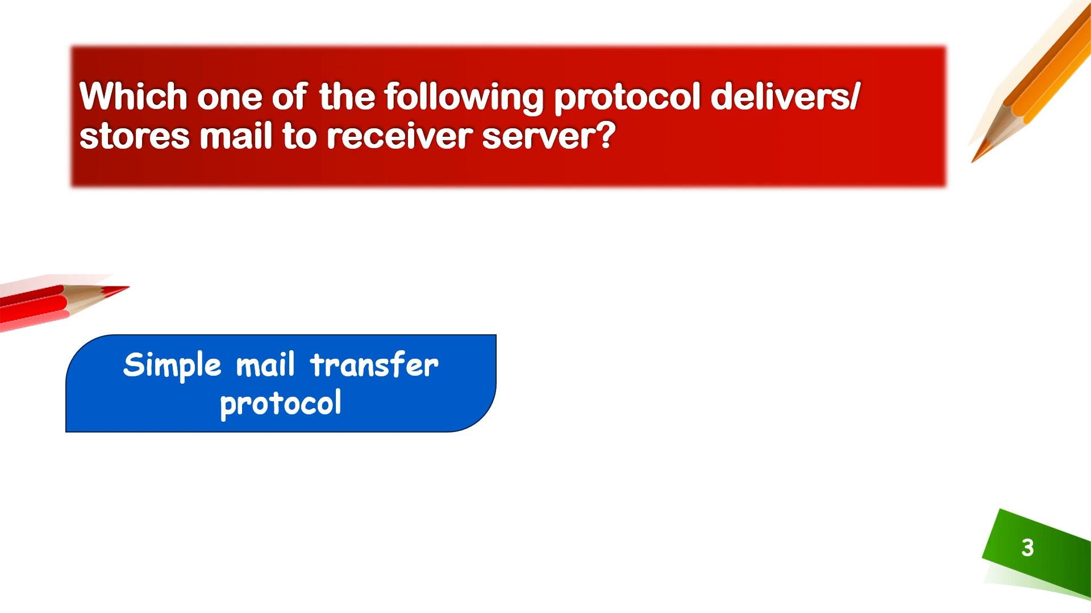
pyautogui.press('Right')
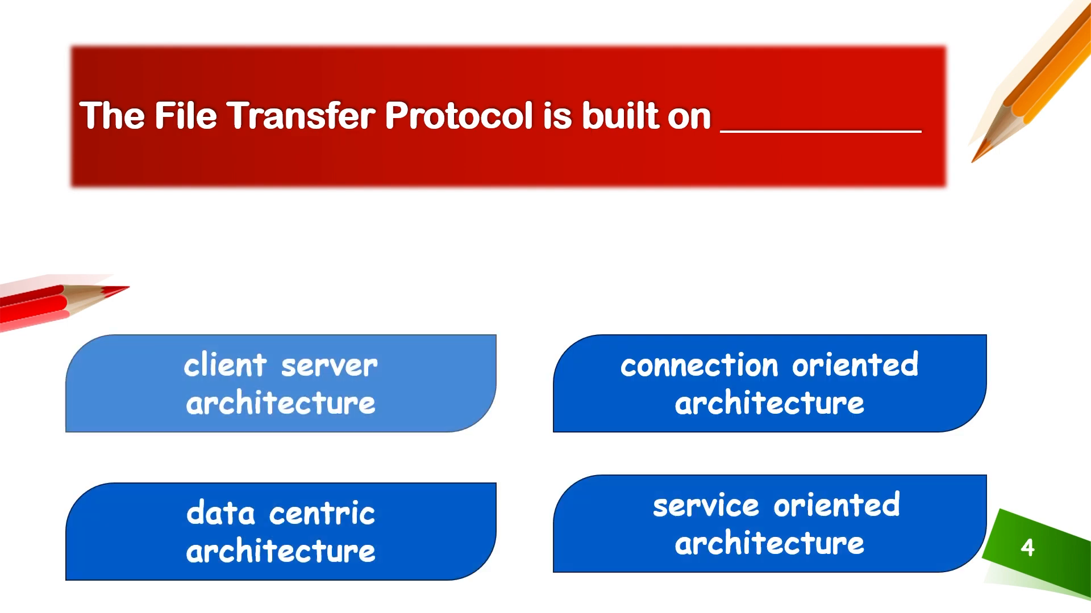
pyautogui.click(281, 382)
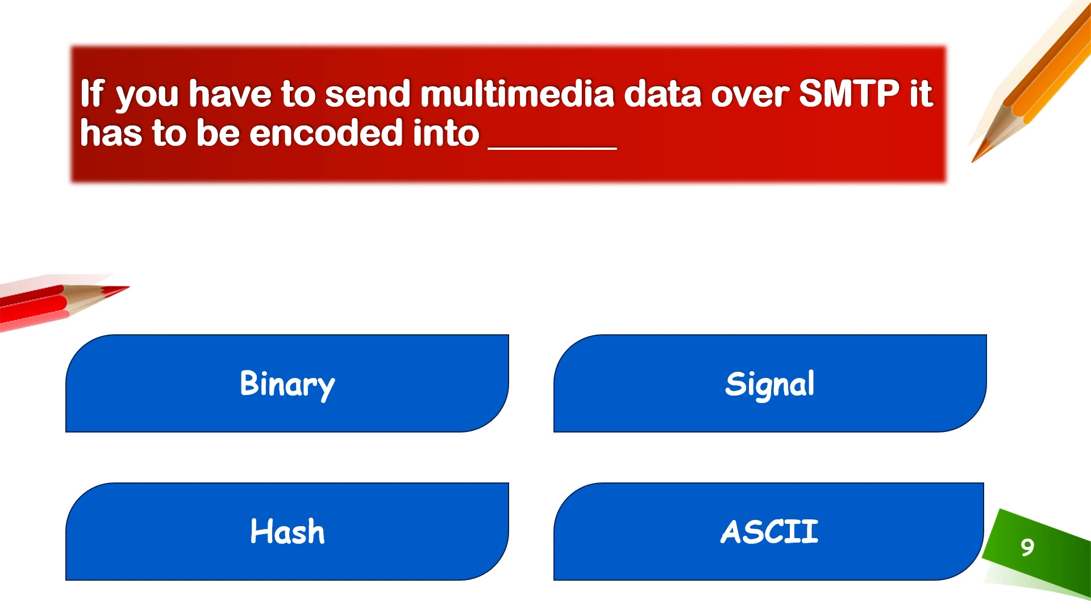
pyautogui.click(769, 535)
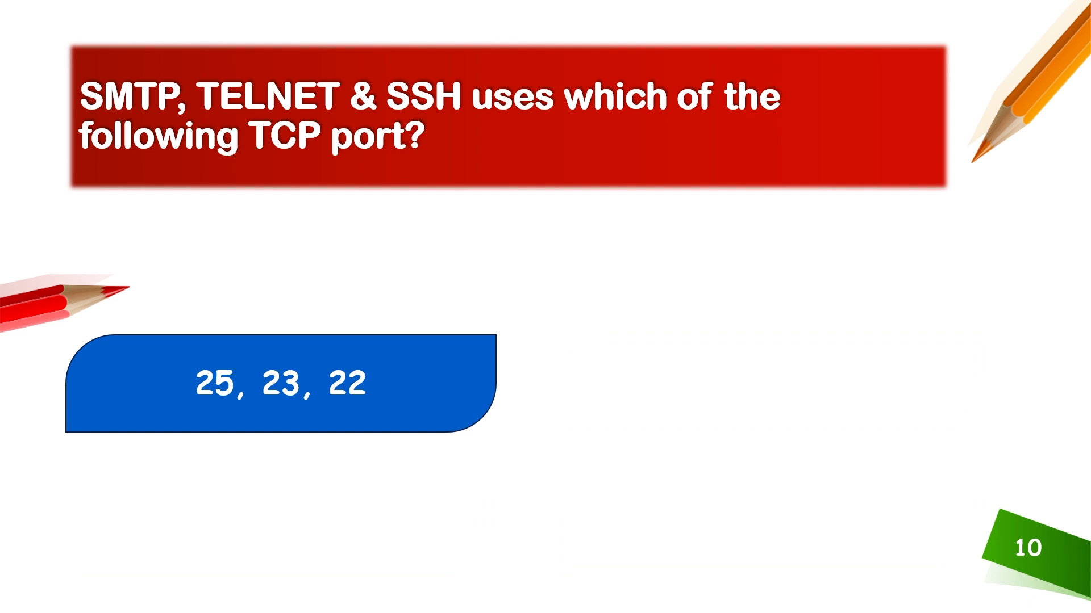
pyautogui.press('Right')
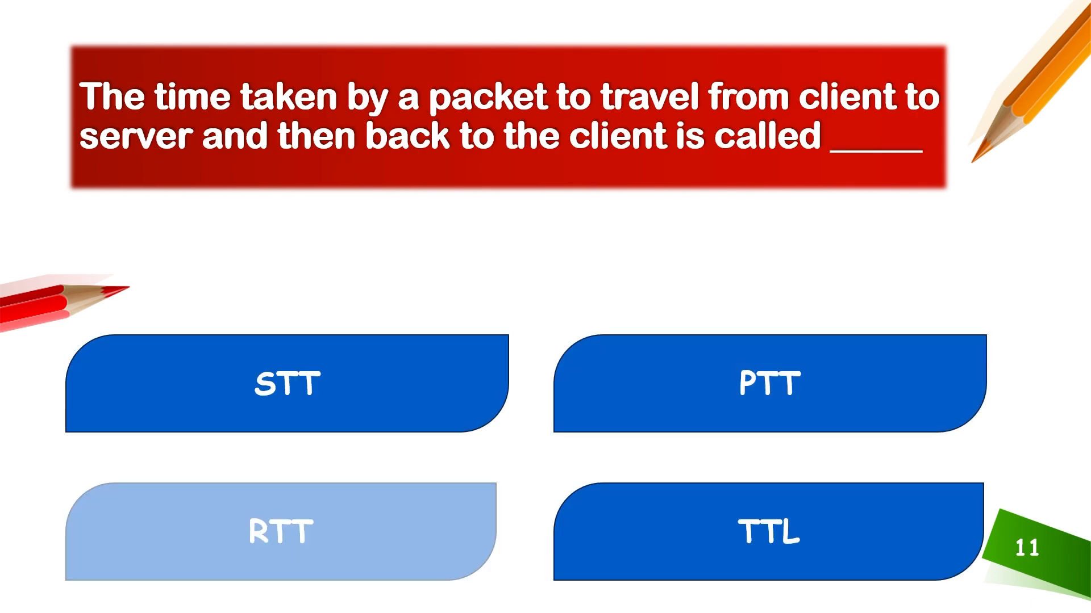
pyautogui.click(281, 532)
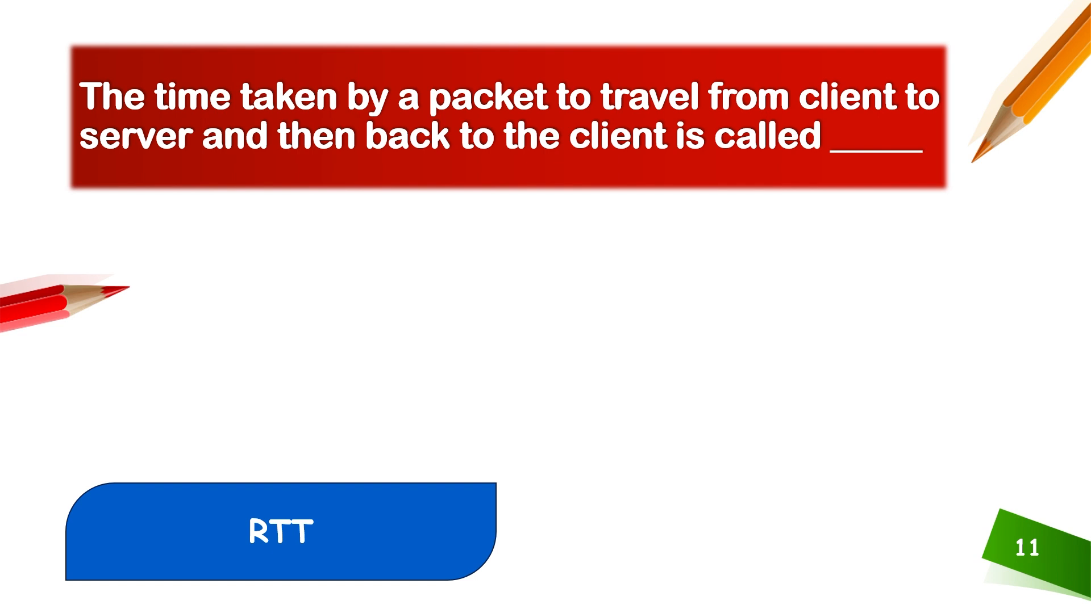
pyautogui.press('right')
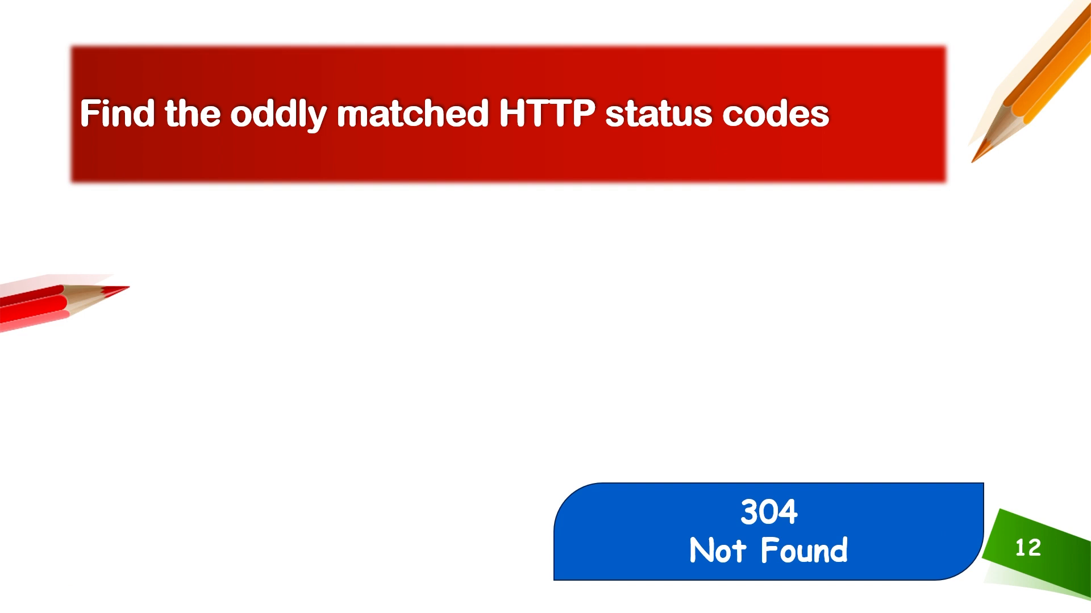
pyautogui.press('Right')
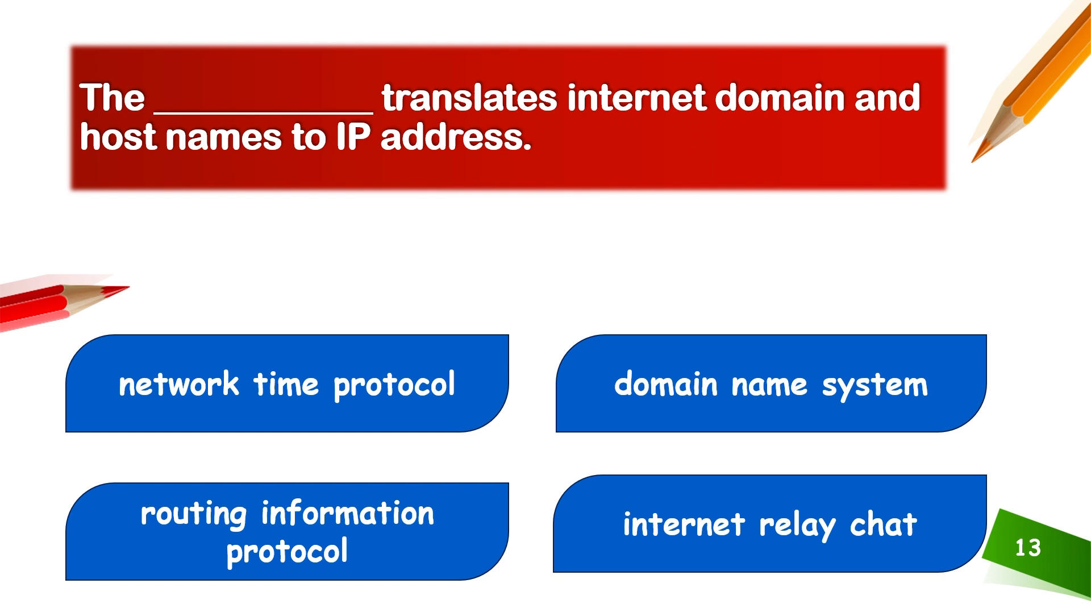
pyautogui.click(771, 384)
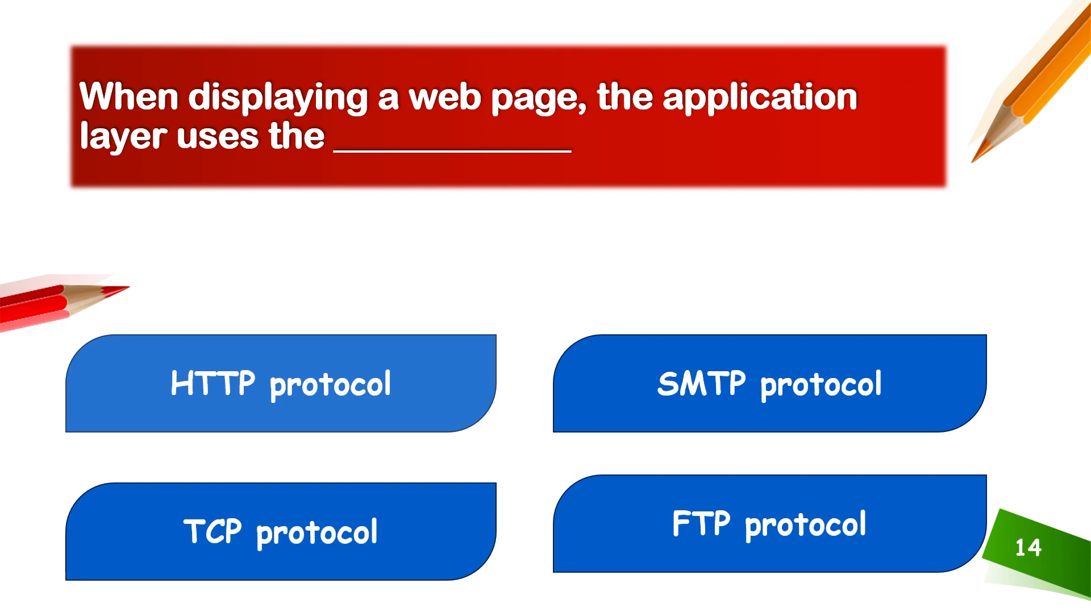
pyautogui.click(278, 382)
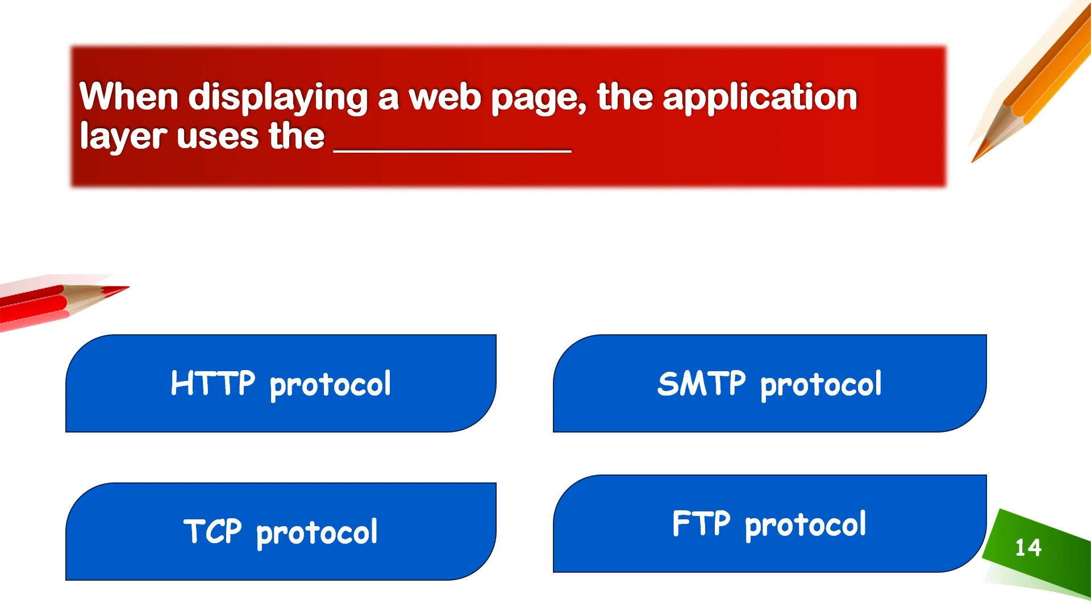
pyautogui.press('Right')
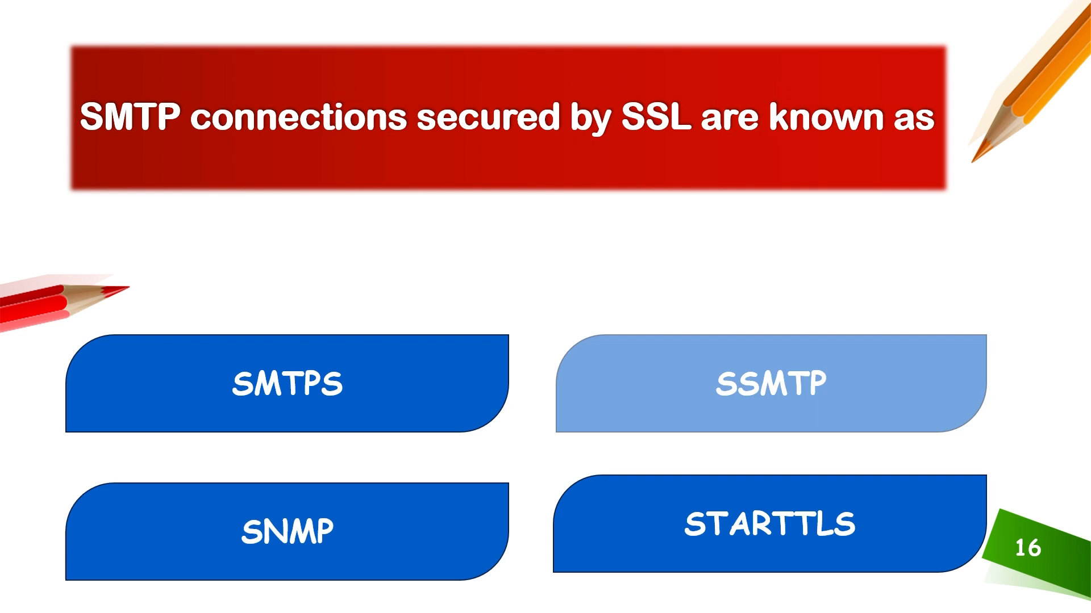
pyautogui.click(771, 384)
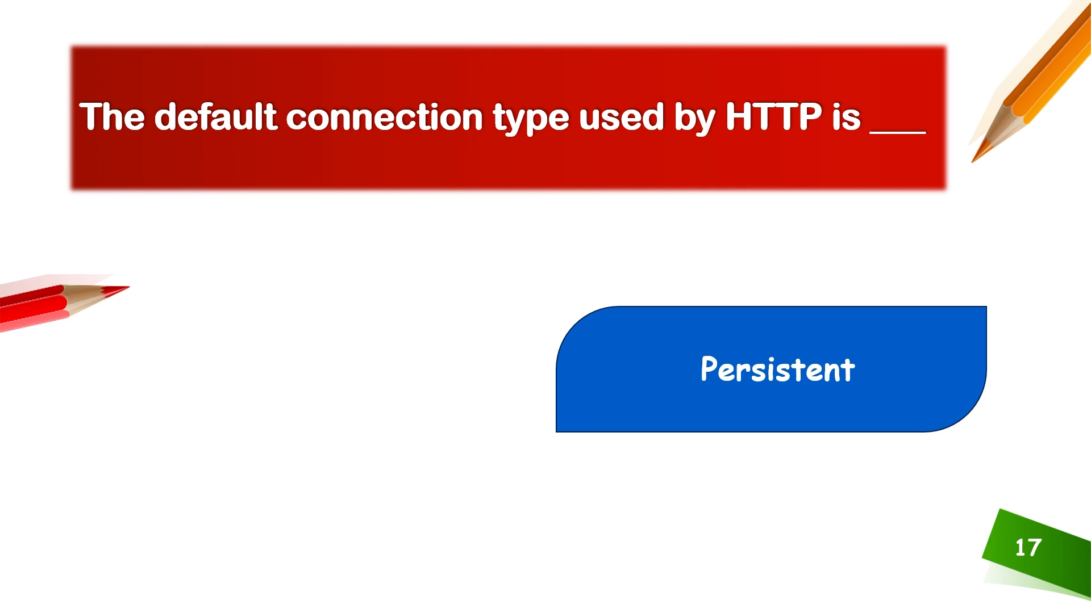
pyautogui.press('right')
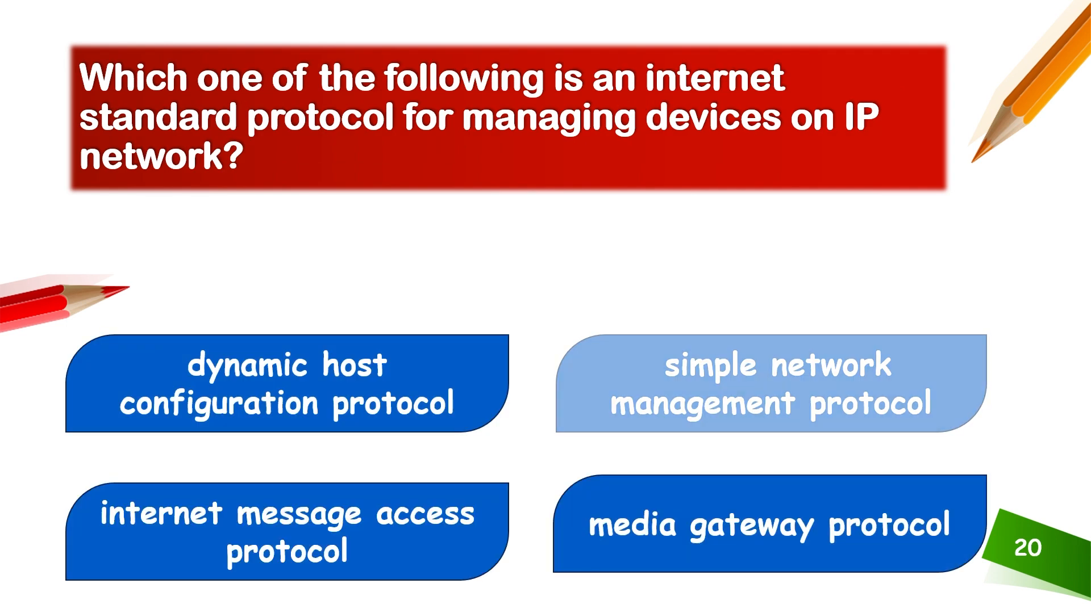
pyautogui.click(770, 388)
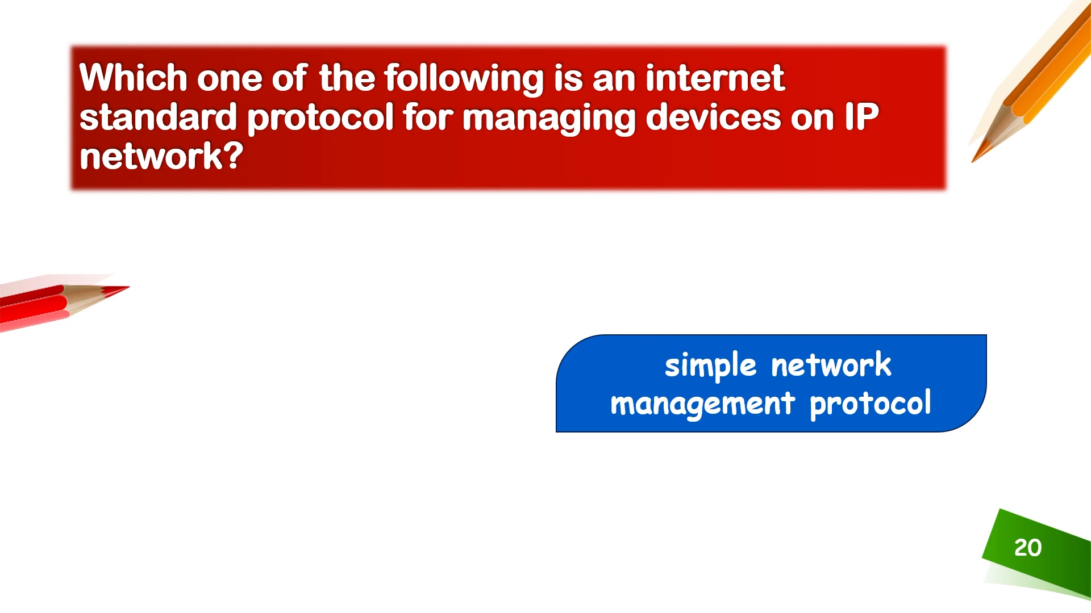
pyautogui.press('right')
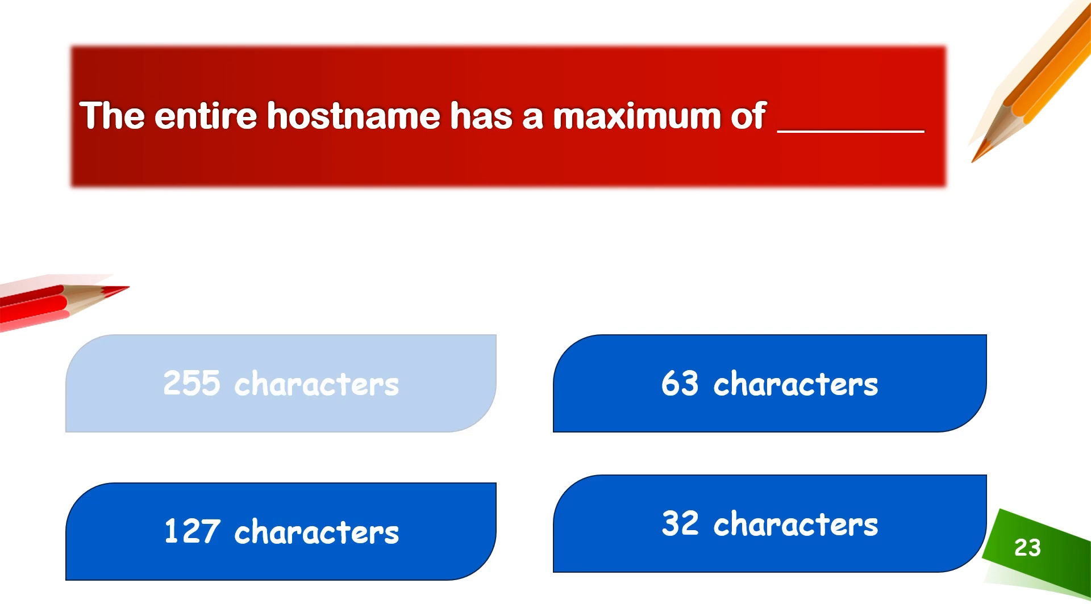
pyautogui.click(280, 384)
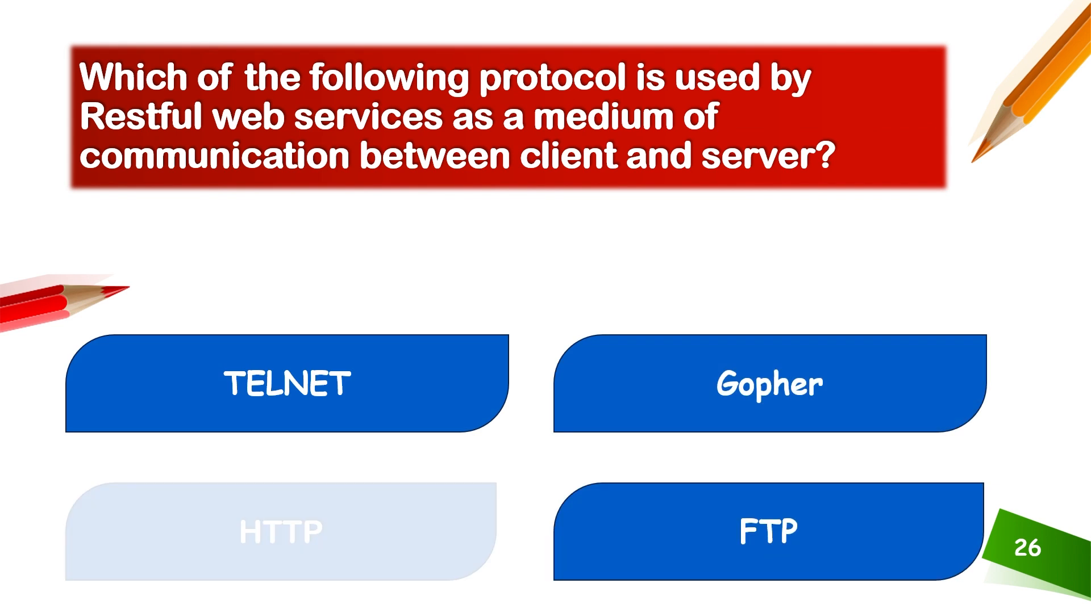
pyautogui.click(281, 531)
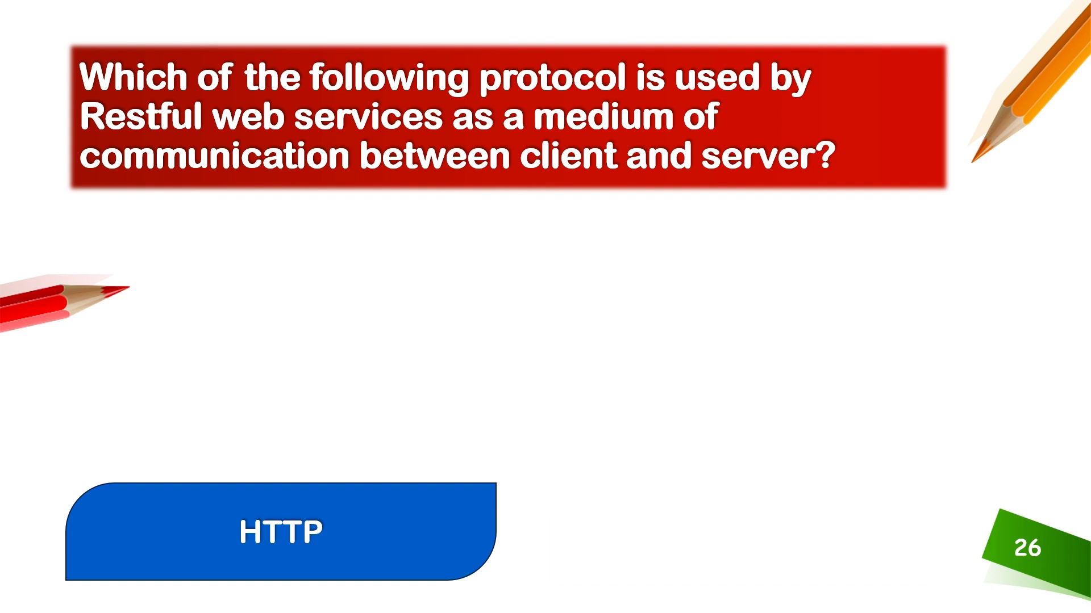
pyautogui.press('Right')
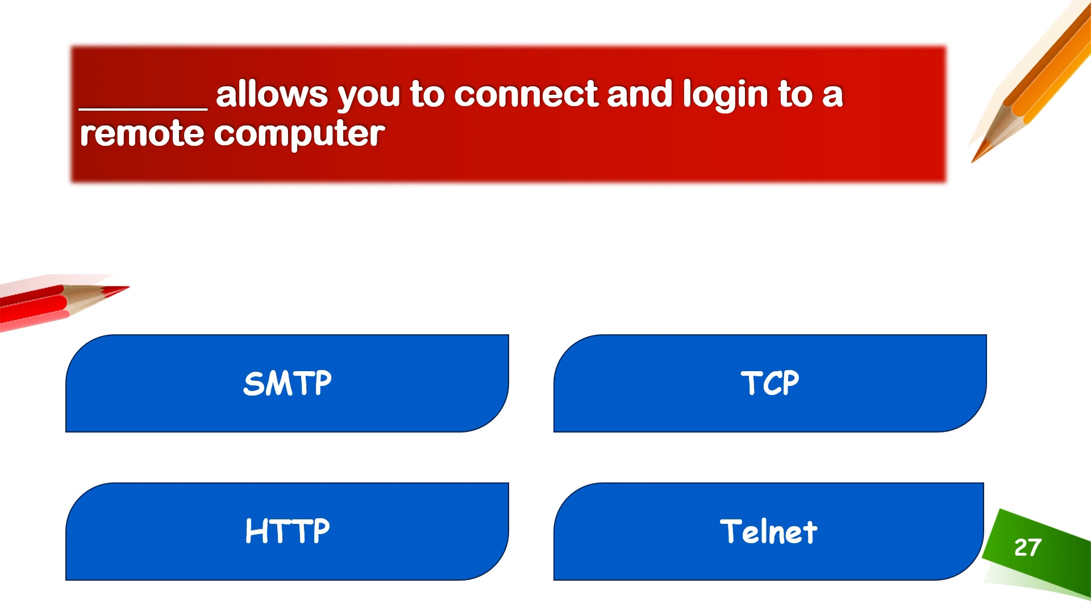
pyautogui.click(767, 534)
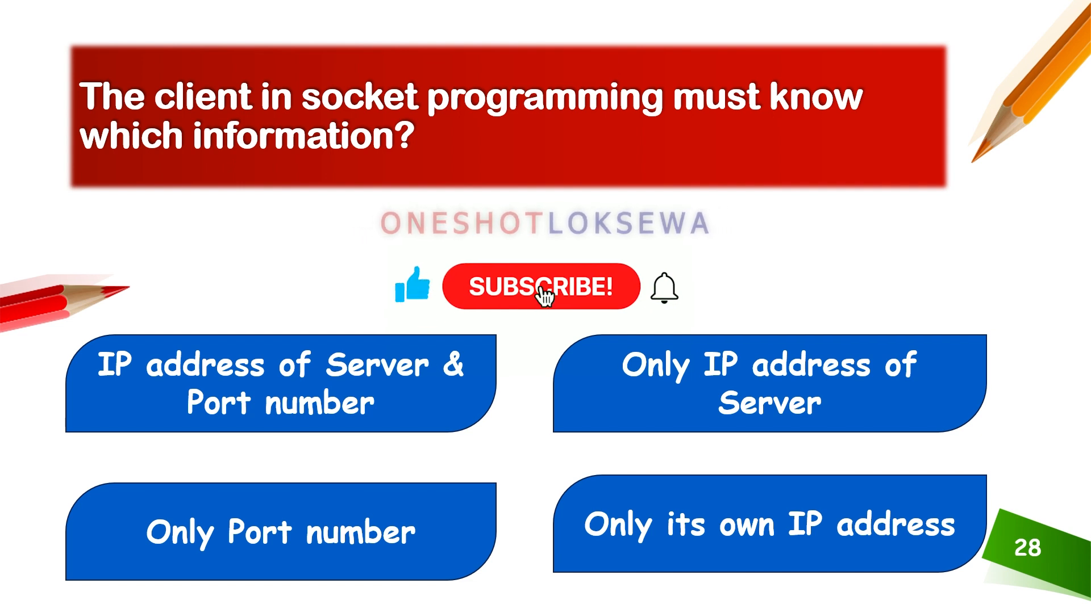
pyautogui.click(541, 287)
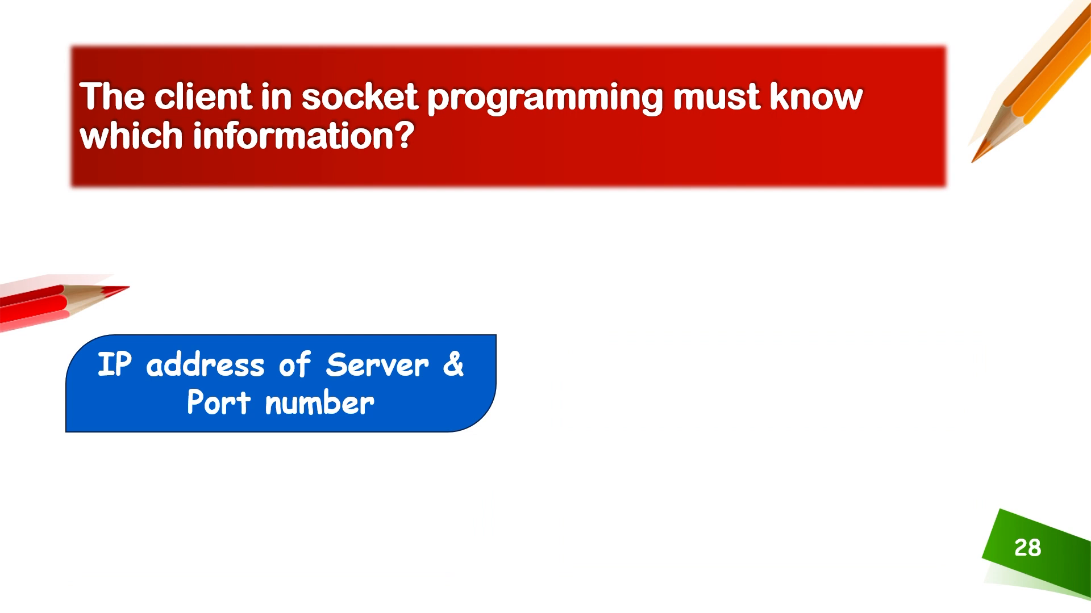
pyautogui.press('Right')
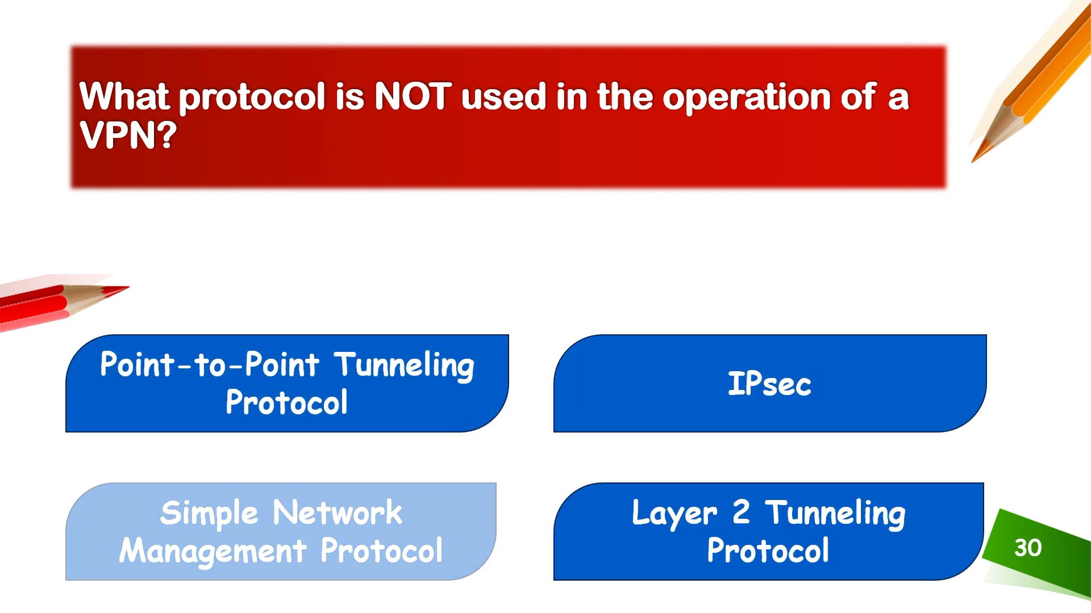
pyautogui.click(278, 530)
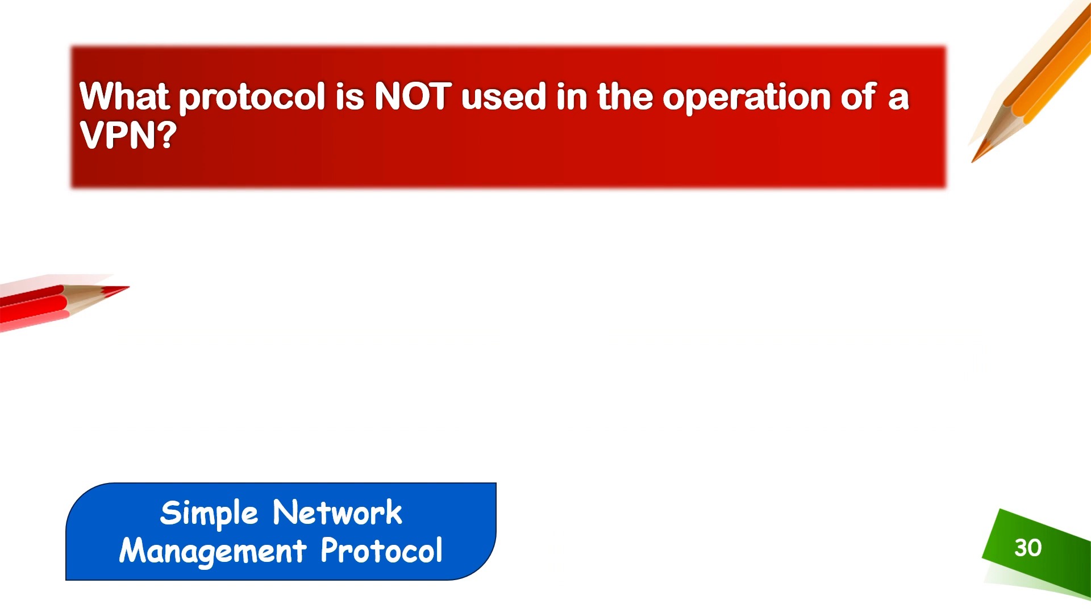
pyautogui.press('Right')
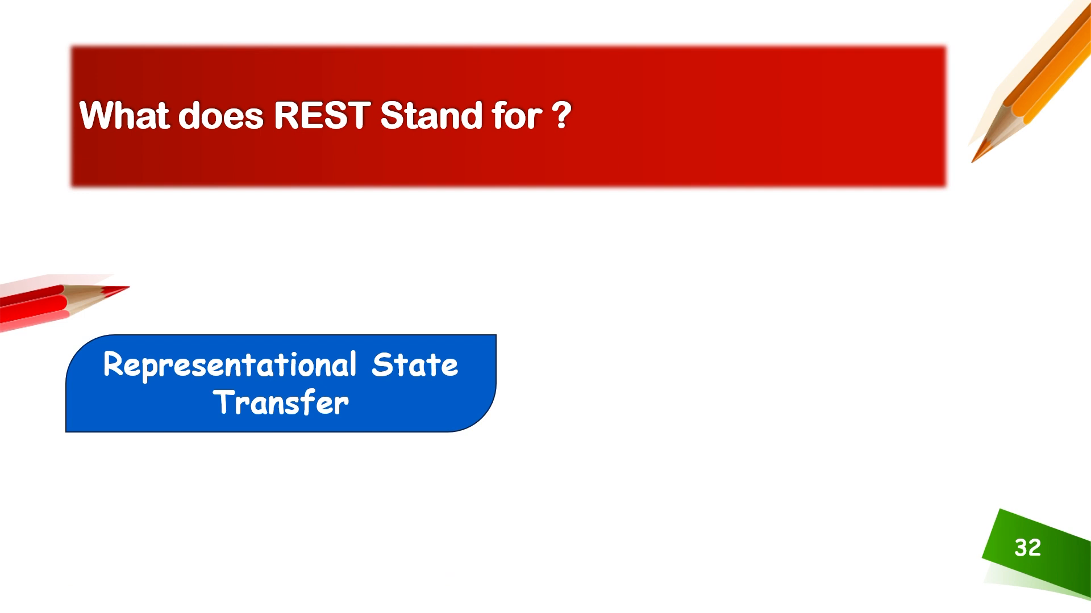
pyautogui.press('Right')
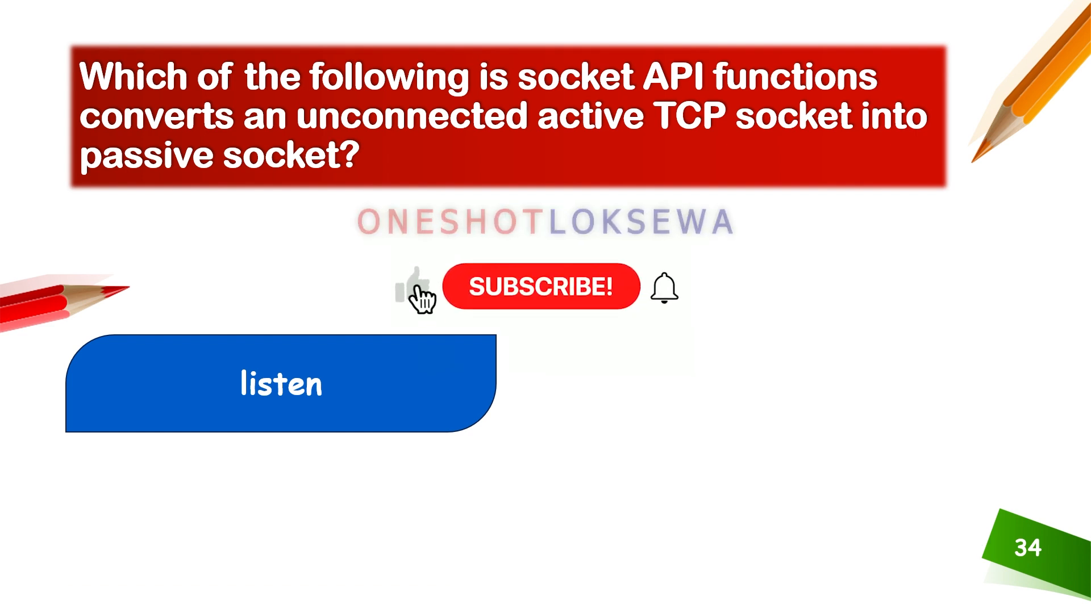
pyautogui.click(539, 287)
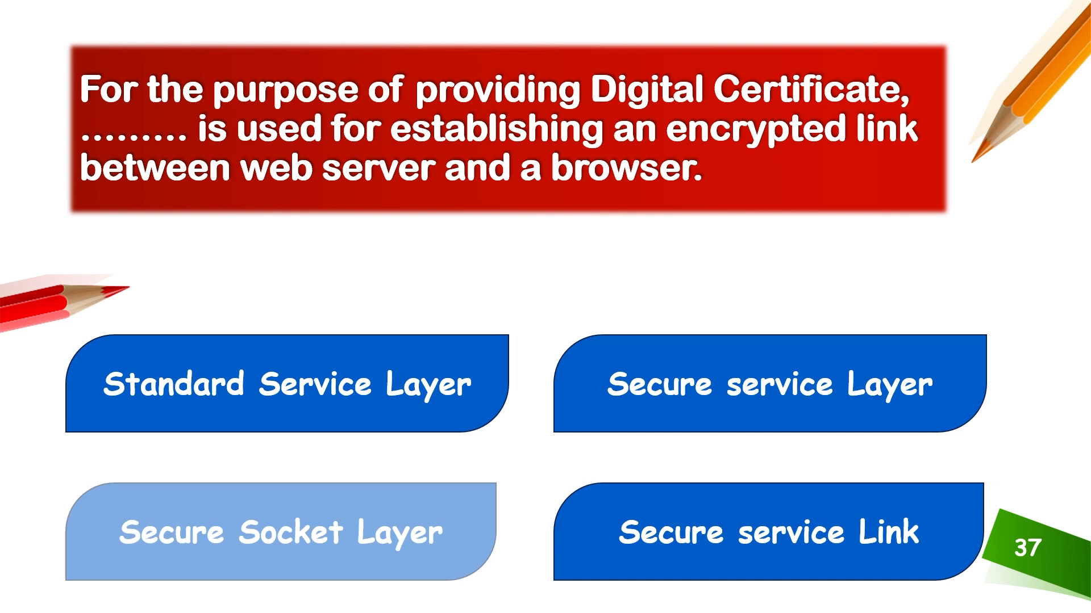
pyautogui.click(281, 532)
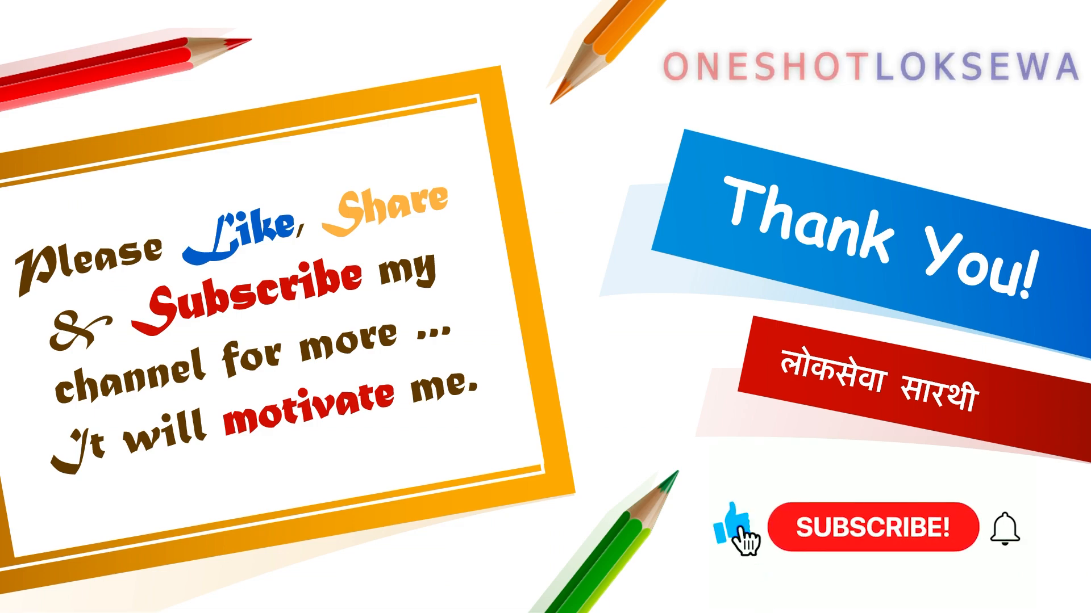
pyautogui.click(874, 529)
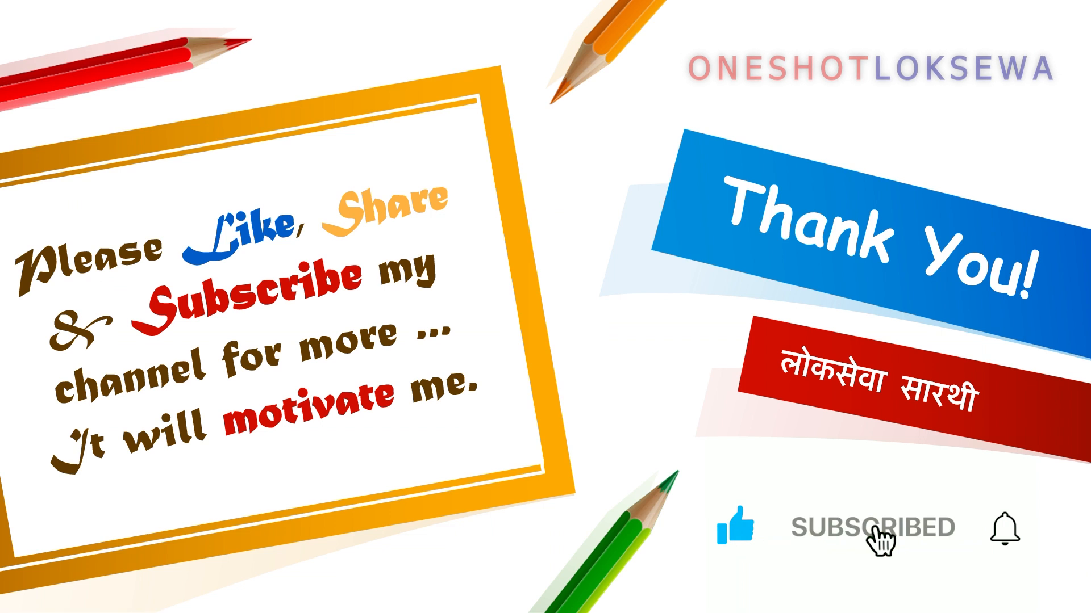